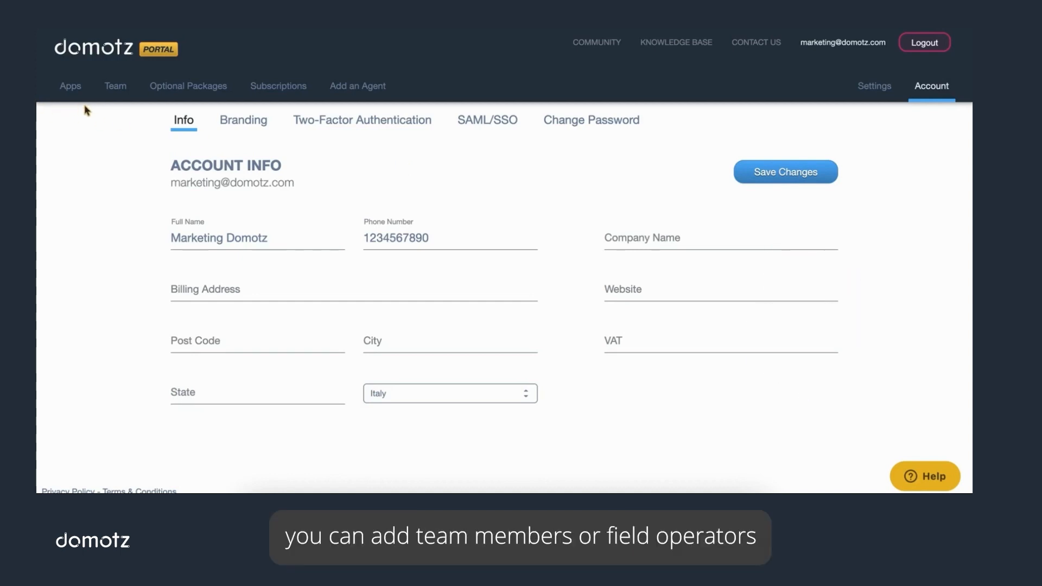
mouse_move(112, 104)
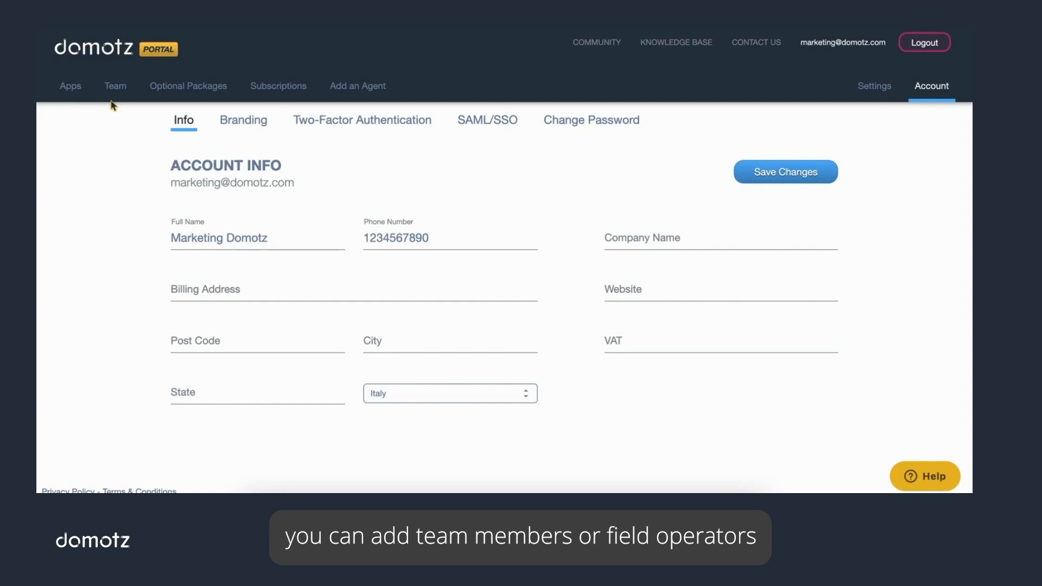
mouse_move(104, 140)
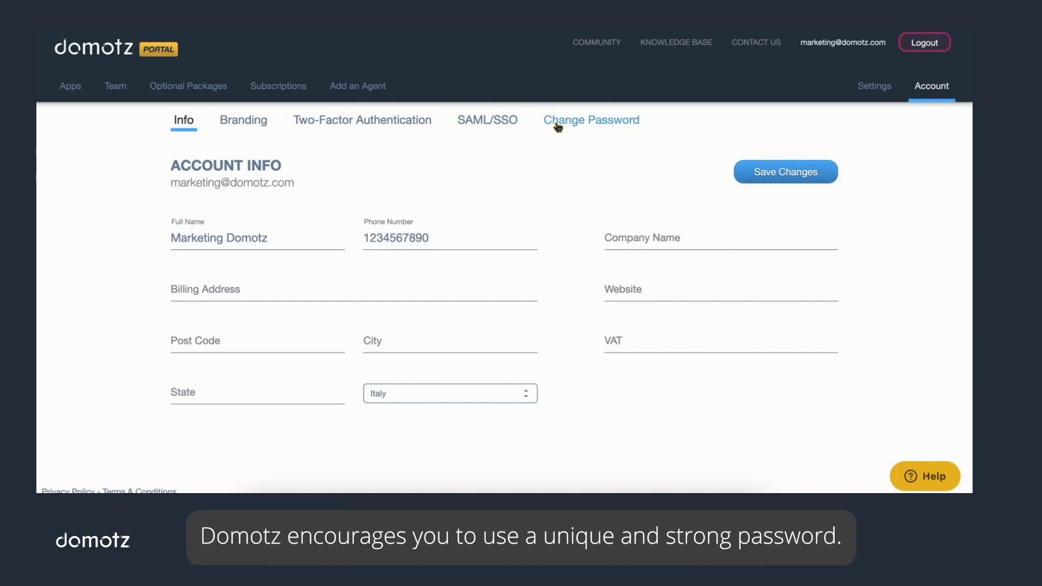
- Bring up the Change Password form with its old and new password fields
left_click(590, 120)
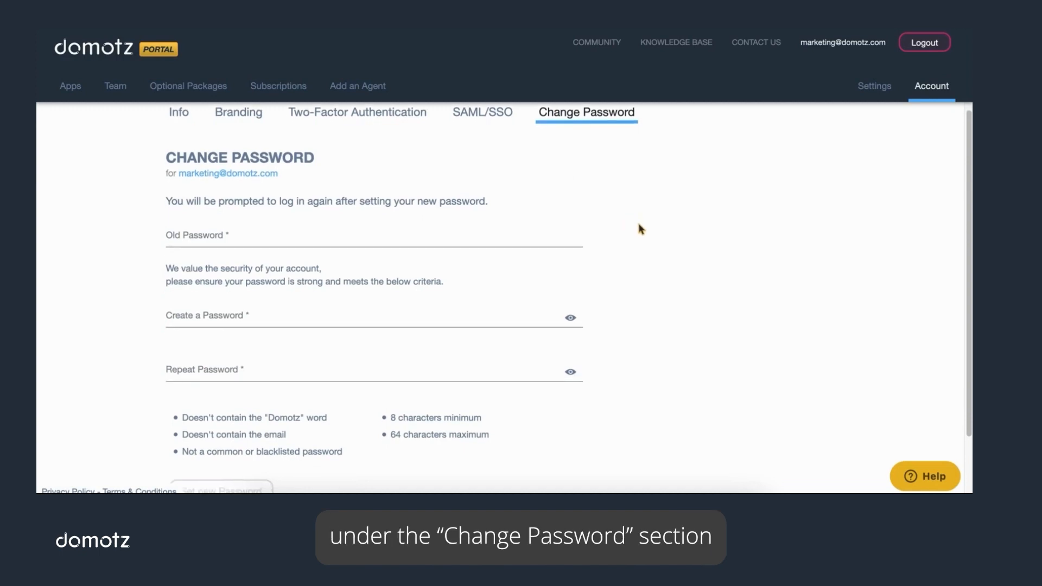
scroll("down", 3)
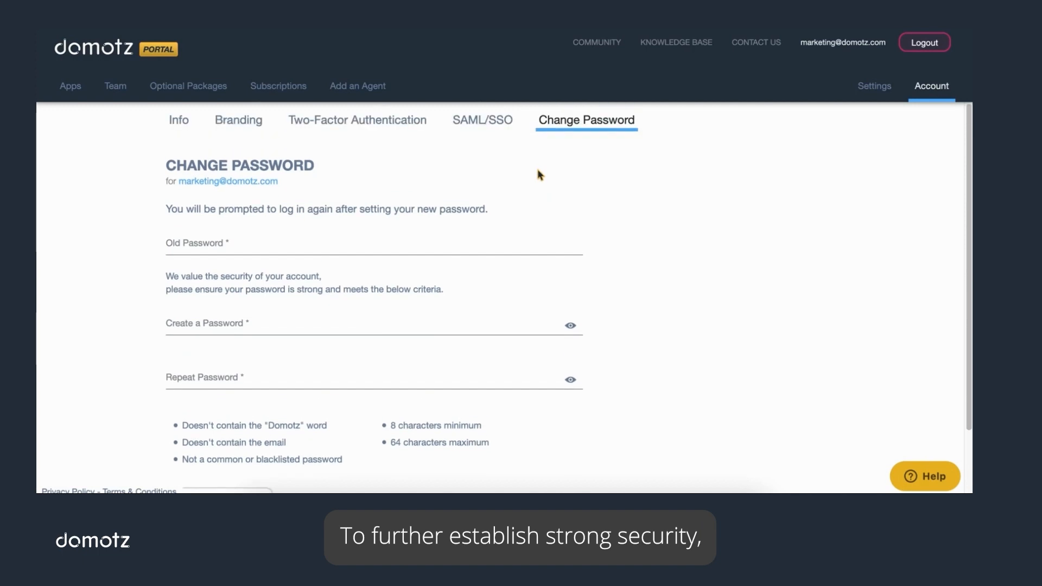
mouse_move(521, 176)
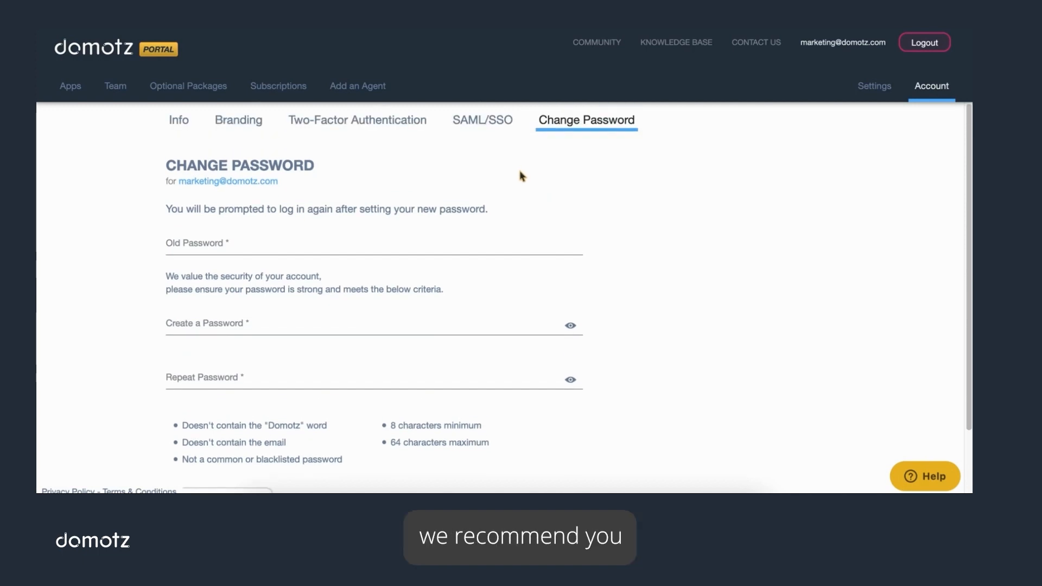
- Generate the service provider URLs in the SAML/SSO single sign-on settings
left_click(482, 121)
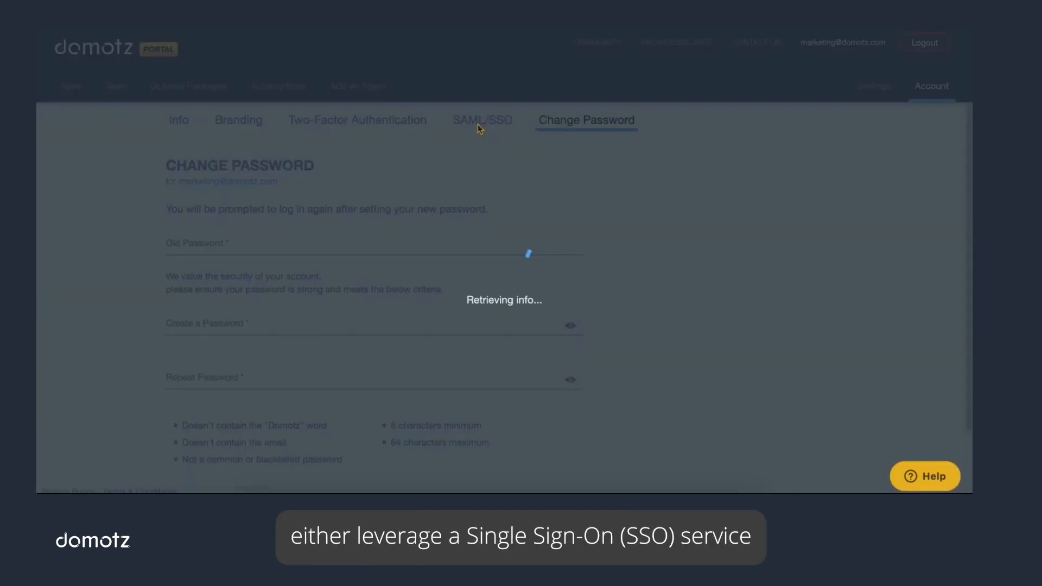
left_click(482, 121)
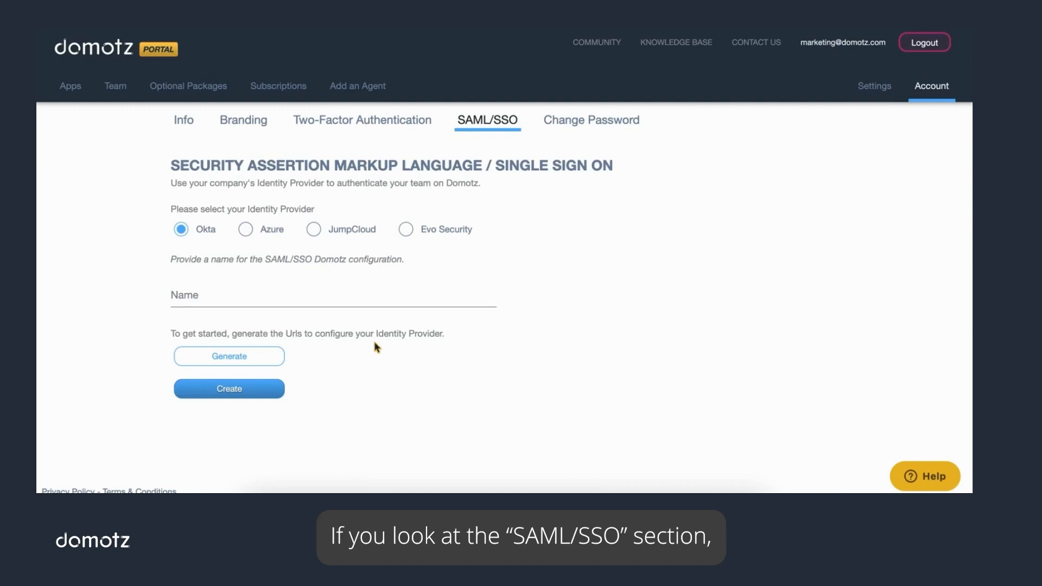
mouse_move(322, 356)
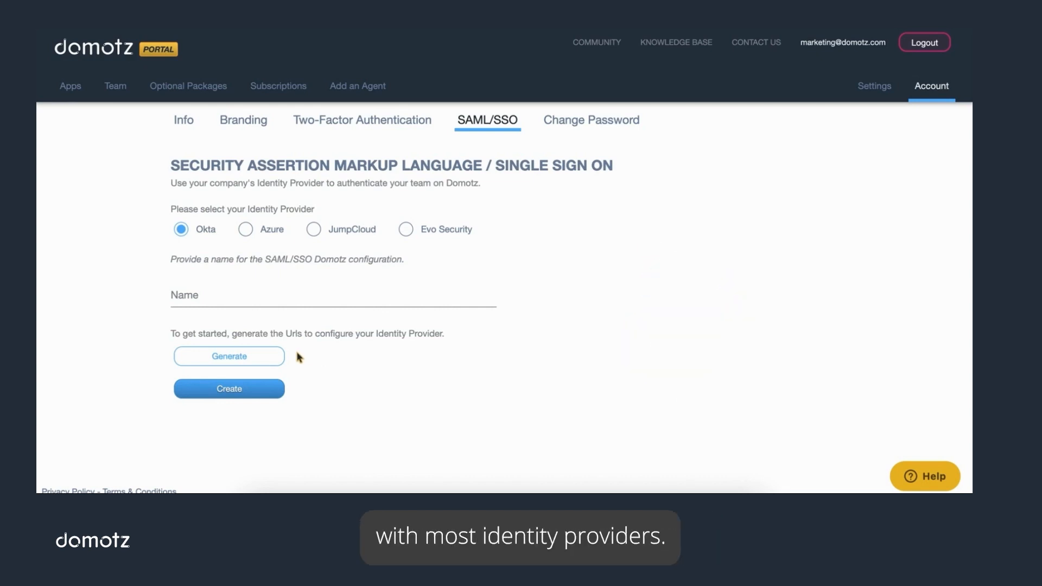
mouse_move(291, 357)
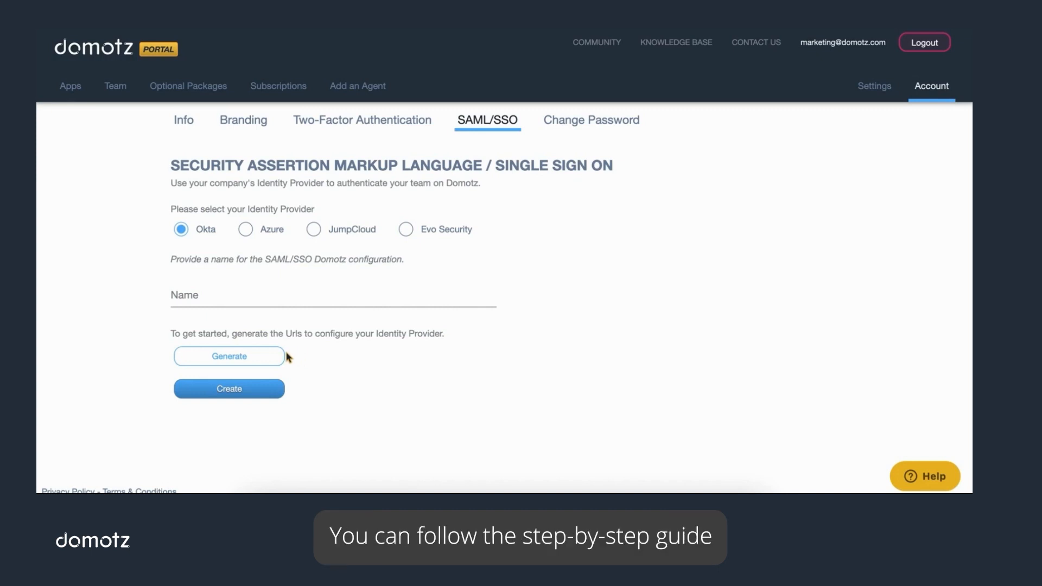
left_click(229, 357)
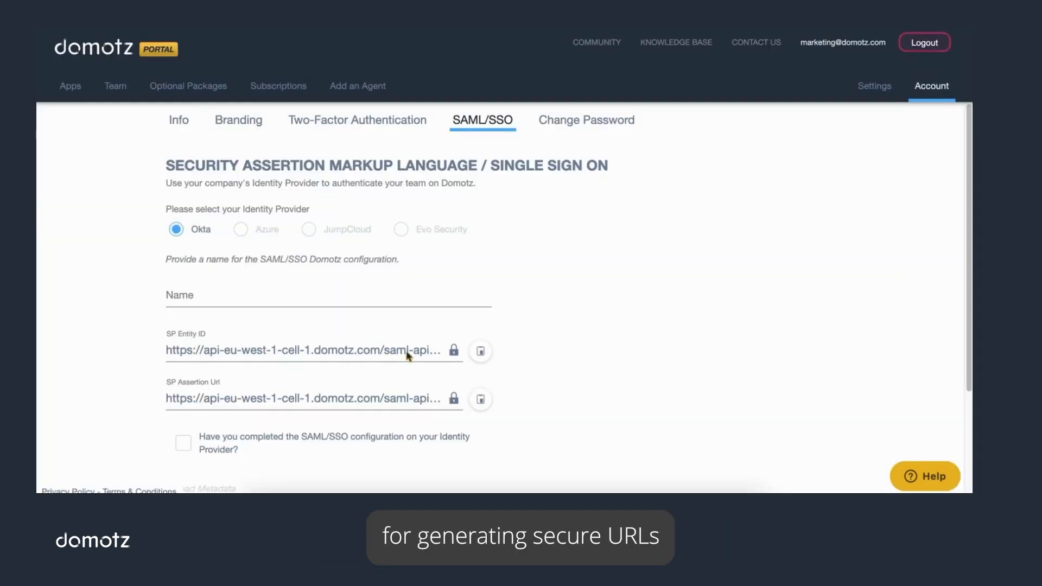
- Discard the generated SAML/SSO configuration via Delete Configuration
scroll("down", 3)
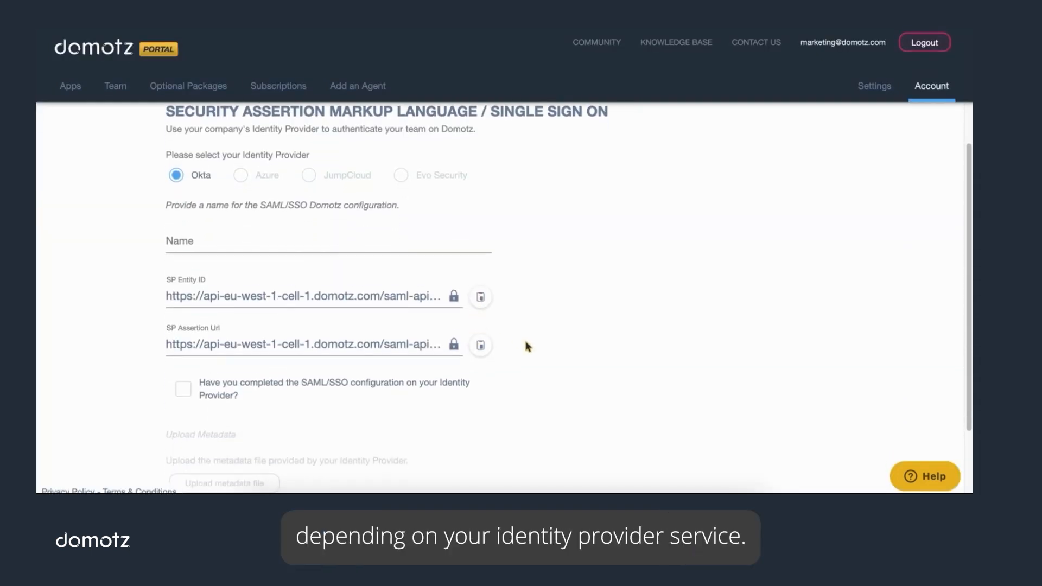
scroll("down", 3)
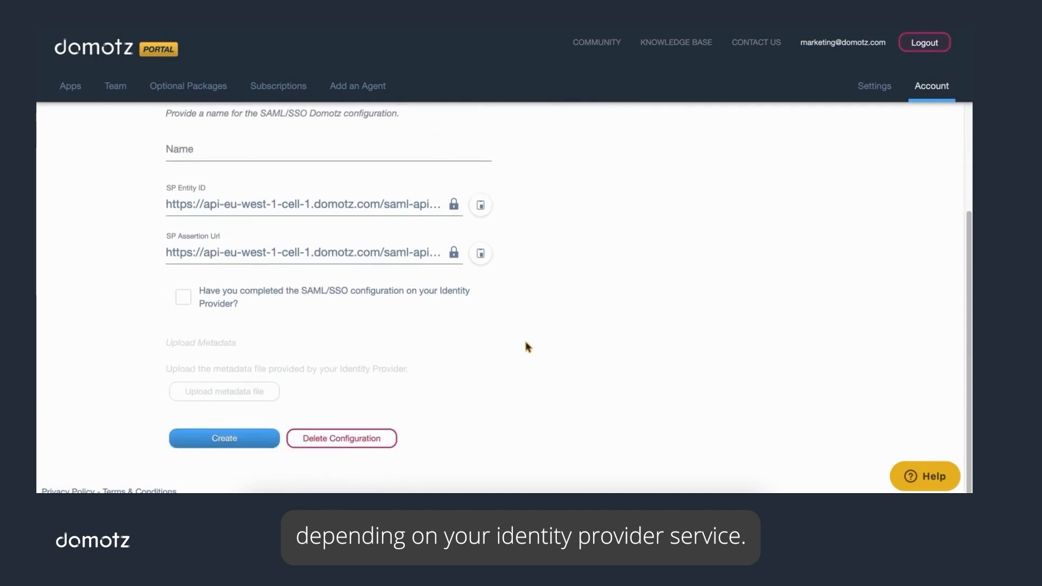
left_click(341, 438)
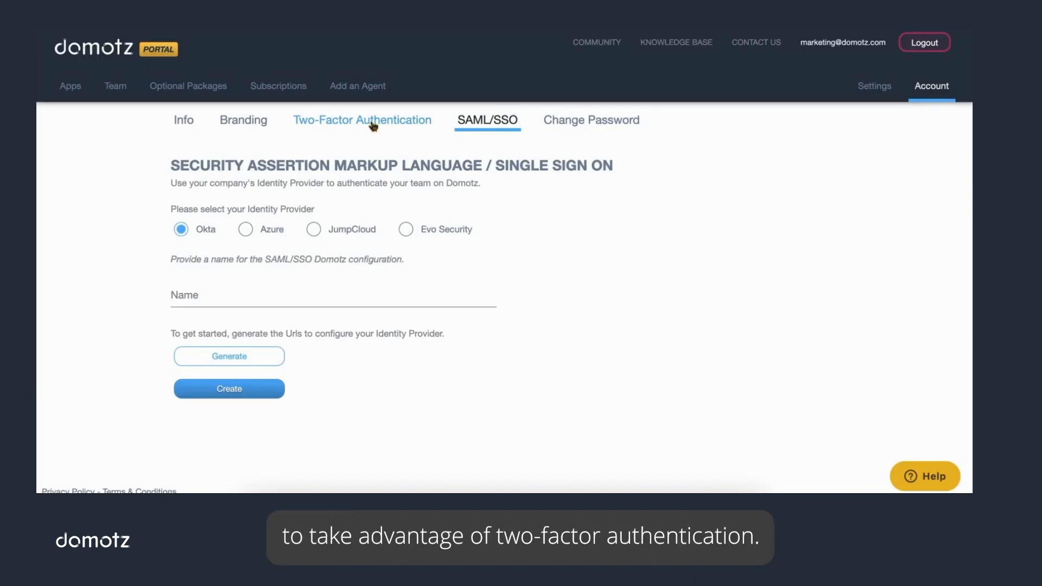
- Switch on the 2FA toggle, landing on the Team Management list with mandatory 2FA members
left_click(362, 121)
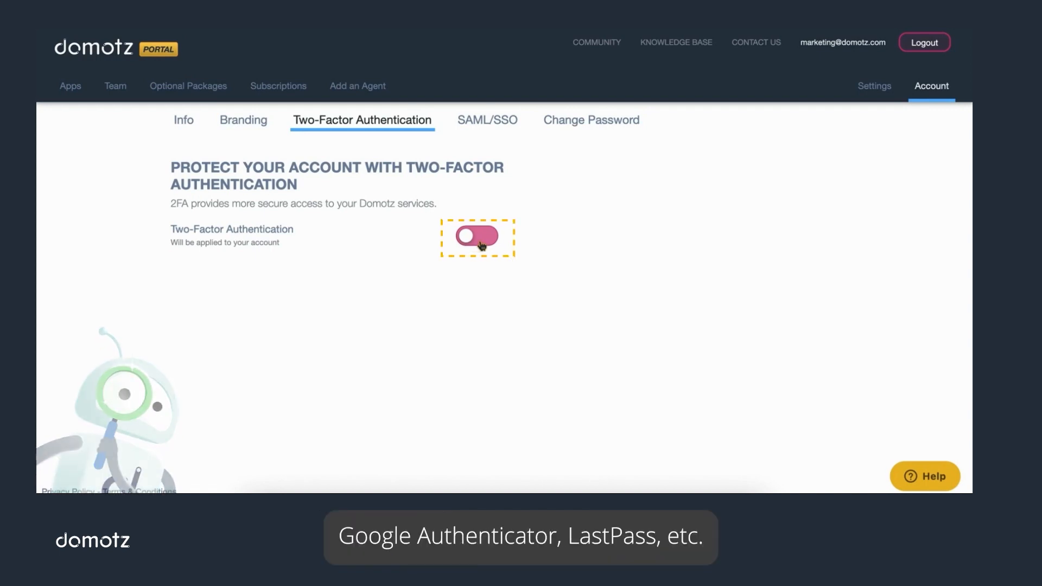
left_click(478, 237)
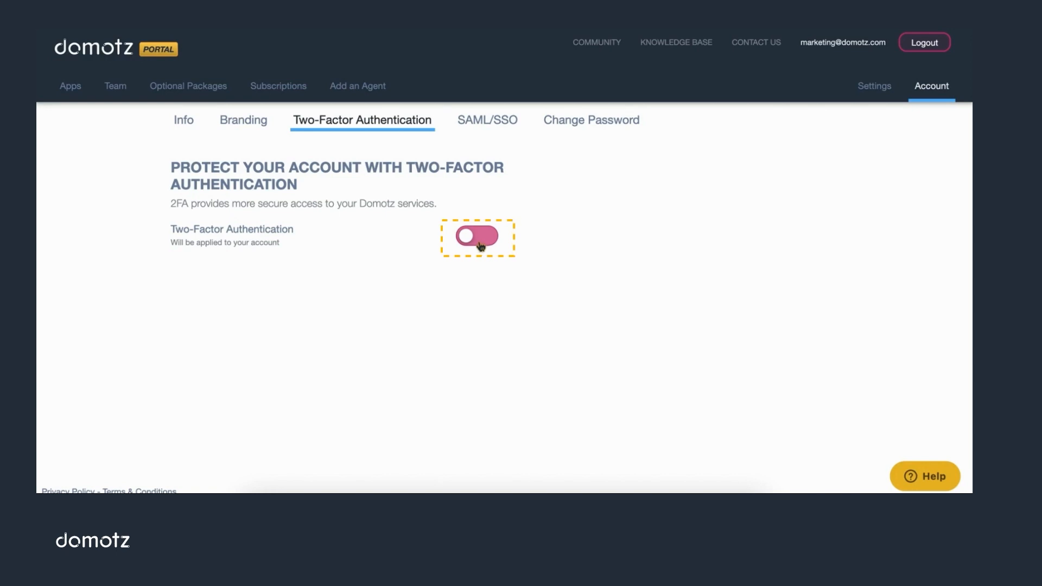
left_click(114, 86)
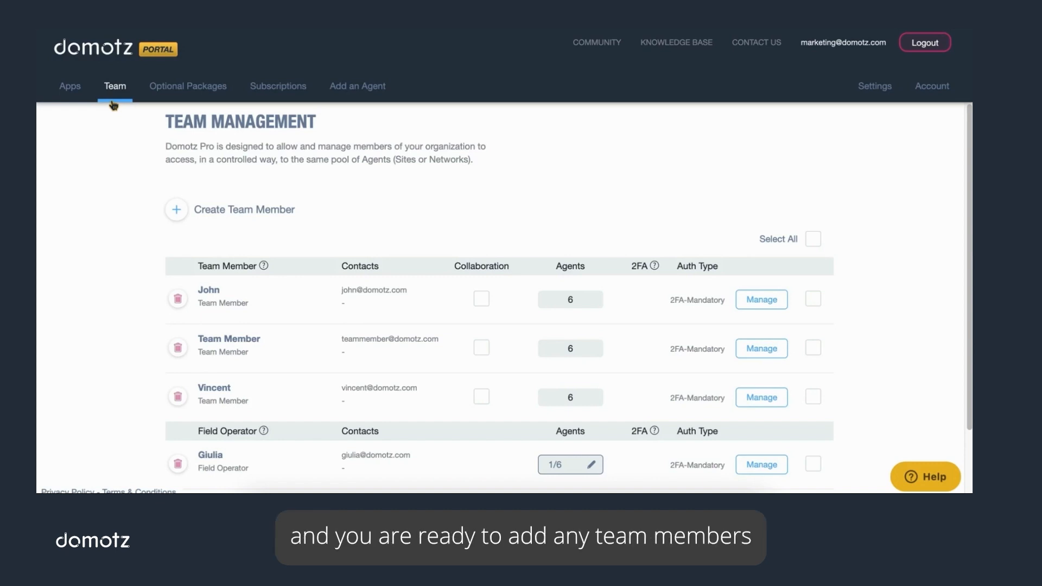
mouse_move(113, 214)
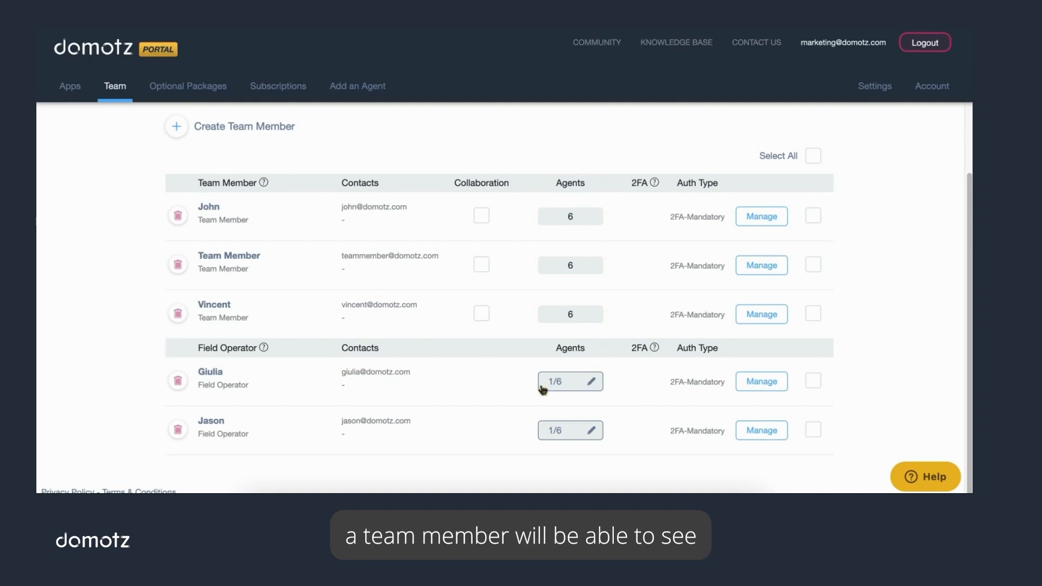
mouse_move(528, 395)
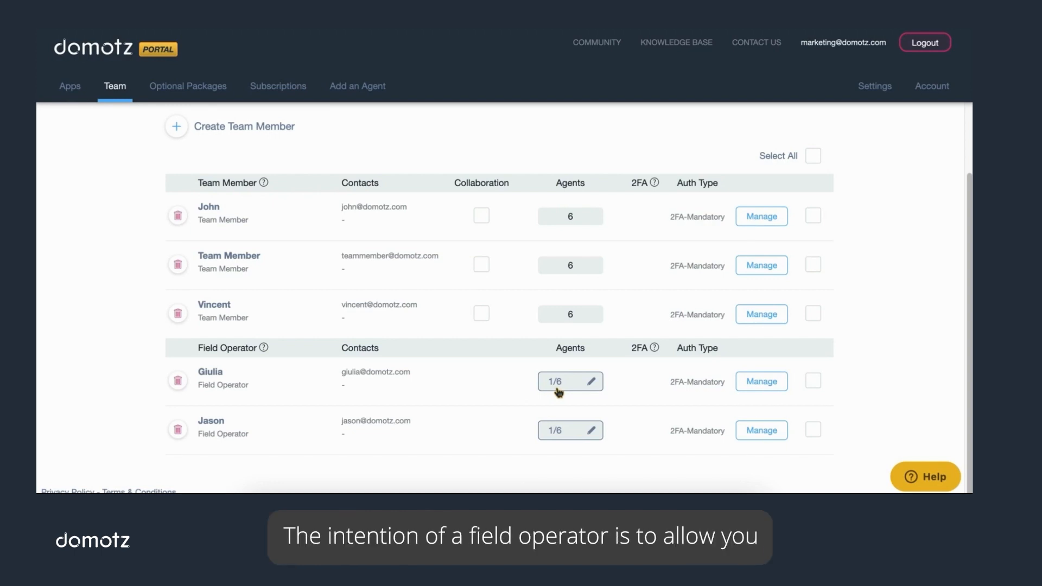
left_click(588, 381)
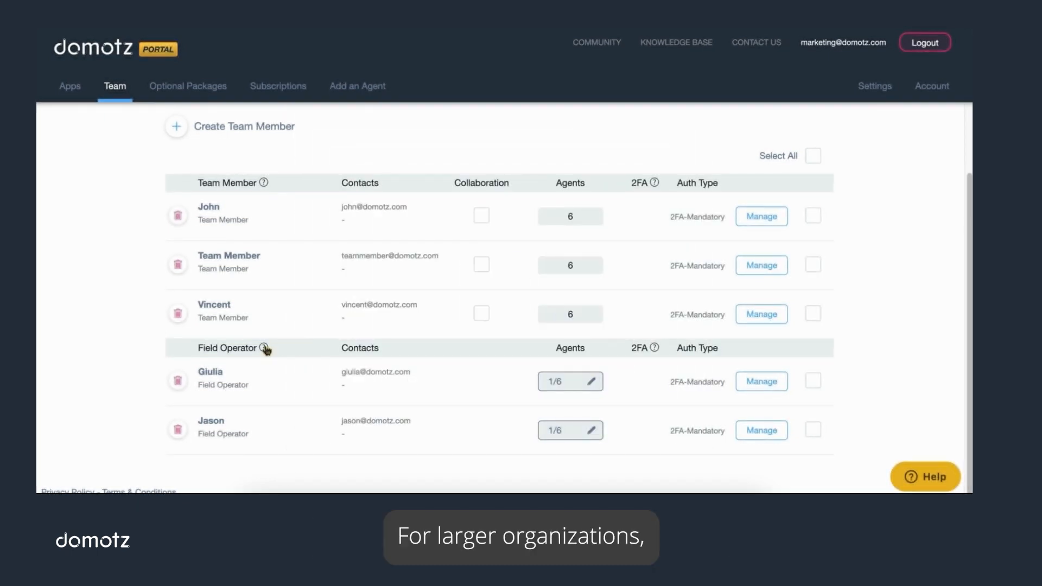
left_click(264, 348)
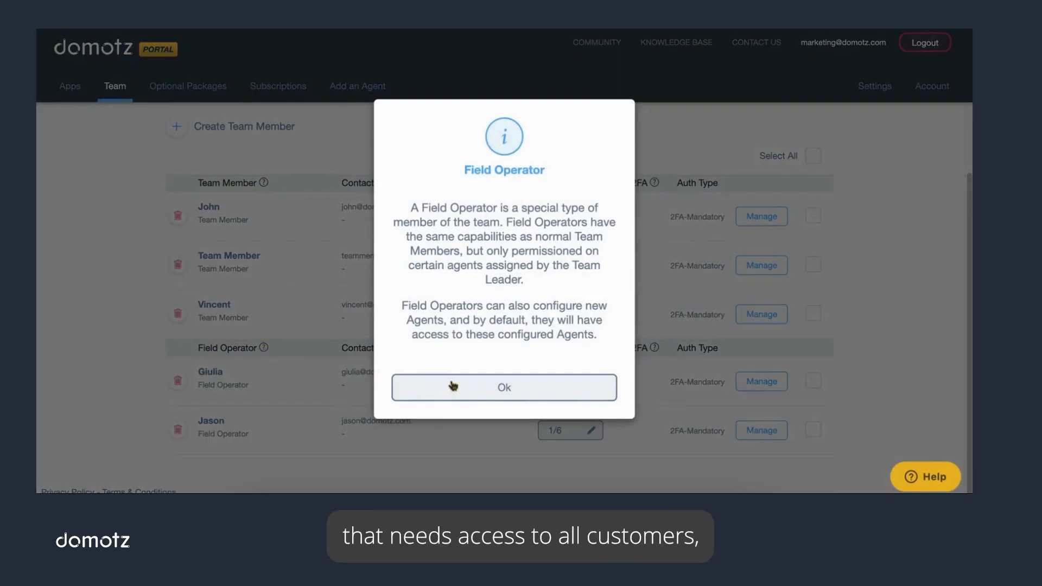
left_click(503, 388)
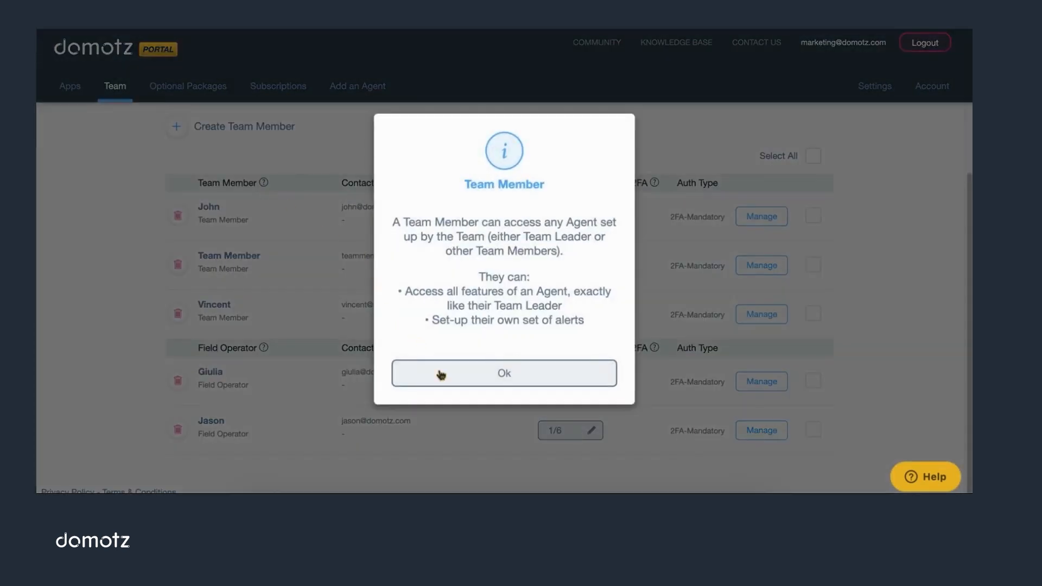
left_click(504, 372)
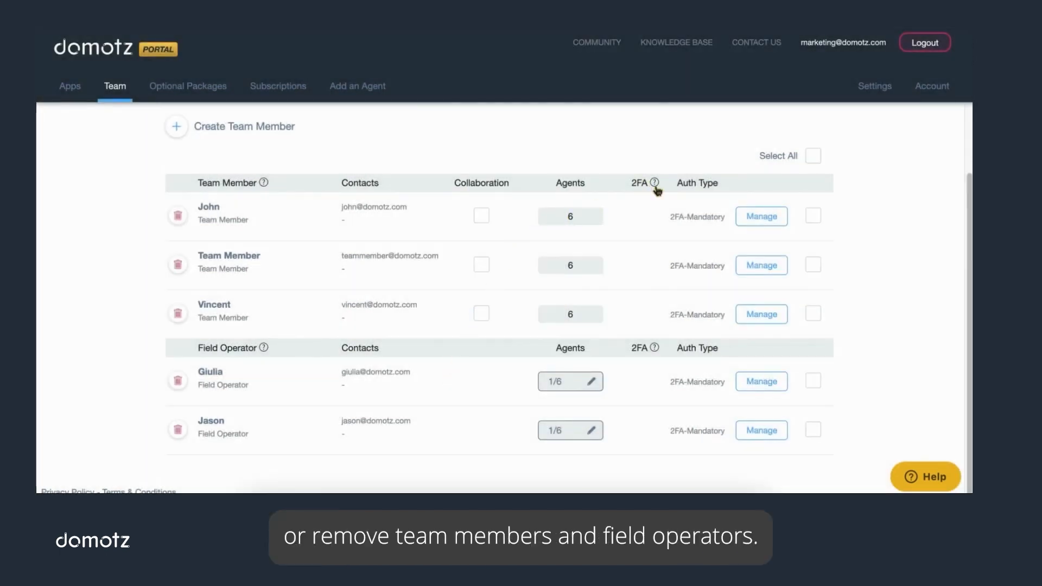
left_click(656, 182)
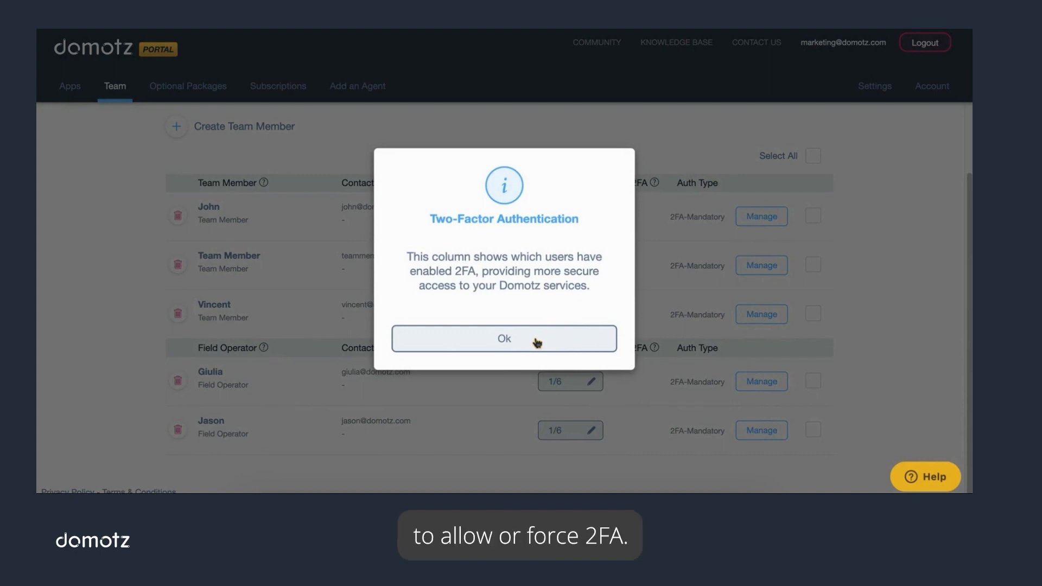
left_click(503, 339)
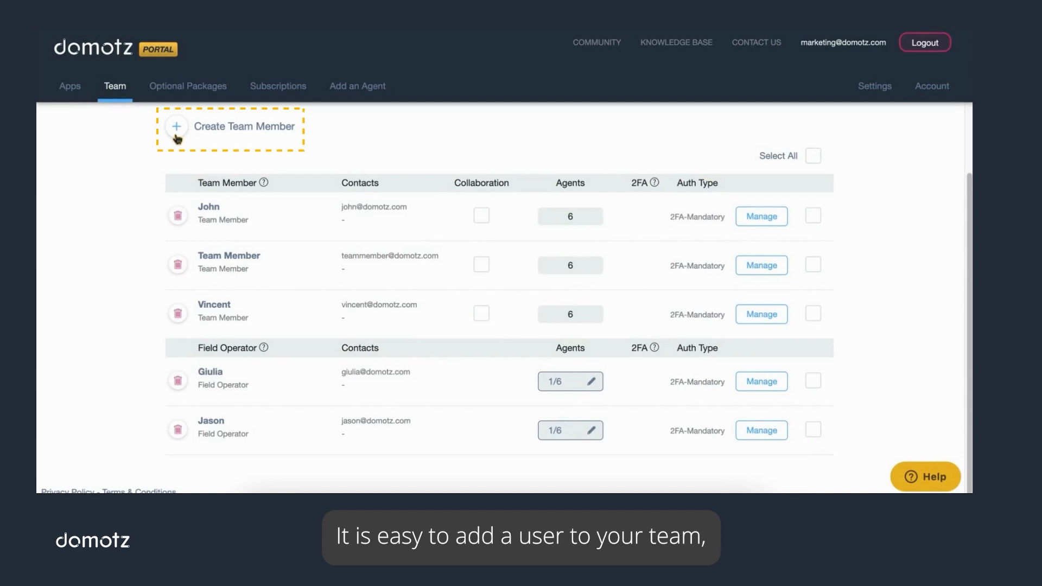
left_click(244, 126)
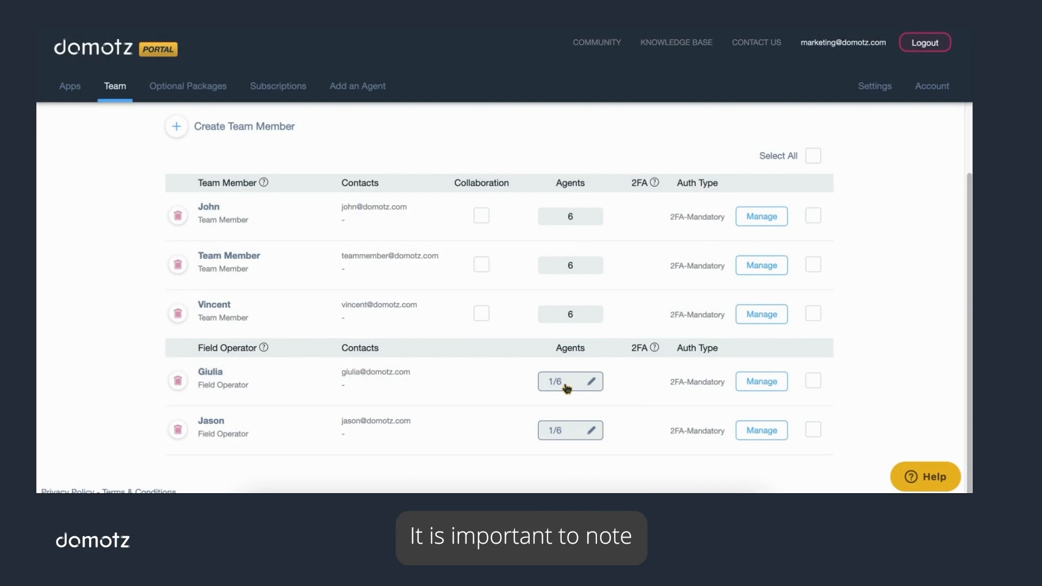
- Assign the IoT Lab agent to the first field operator and confirm with Done
left_click(592, 381)
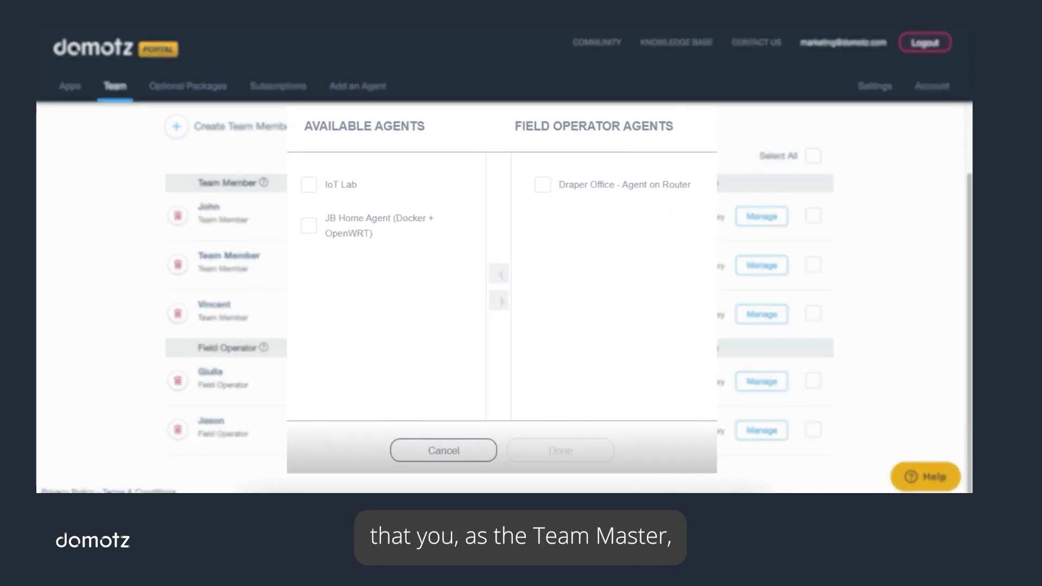
left_click(308, 185)
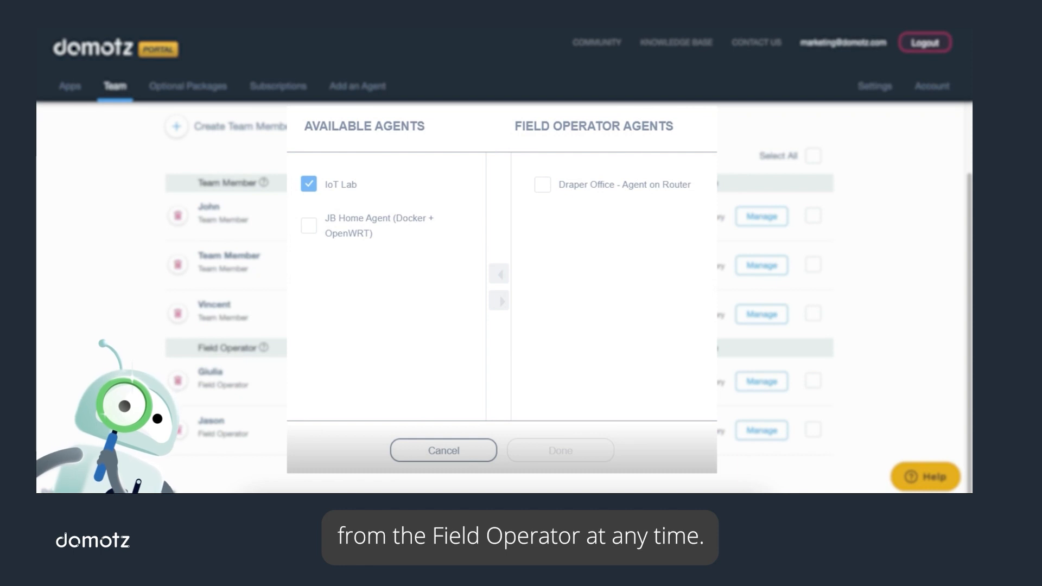
left_click(498, 301)
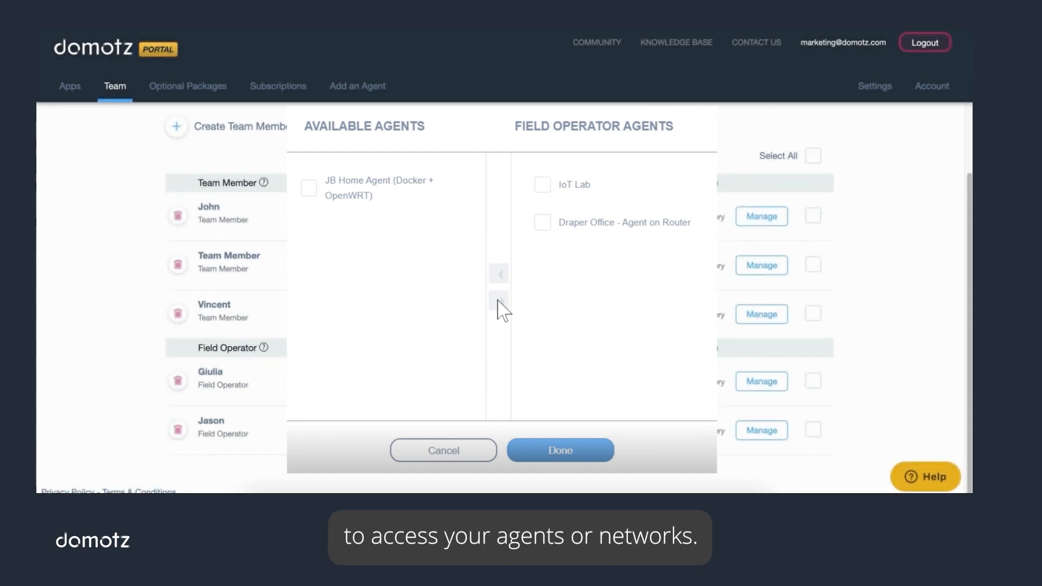
left_click(560, 450)
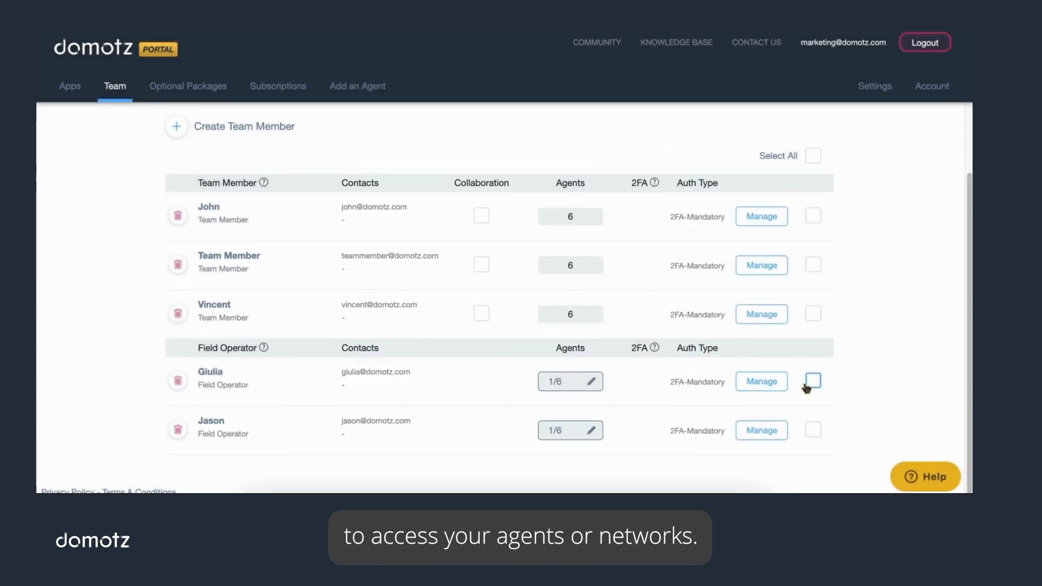
- Mark field operator Giulia's row and request her removal from the team
left_click(812, 381)
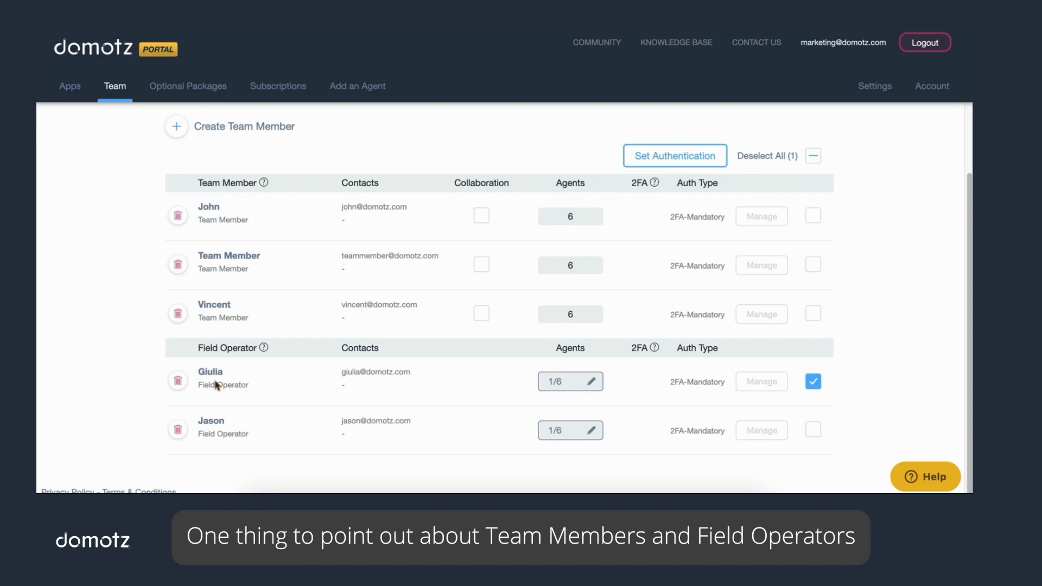
left_click(177, 380)
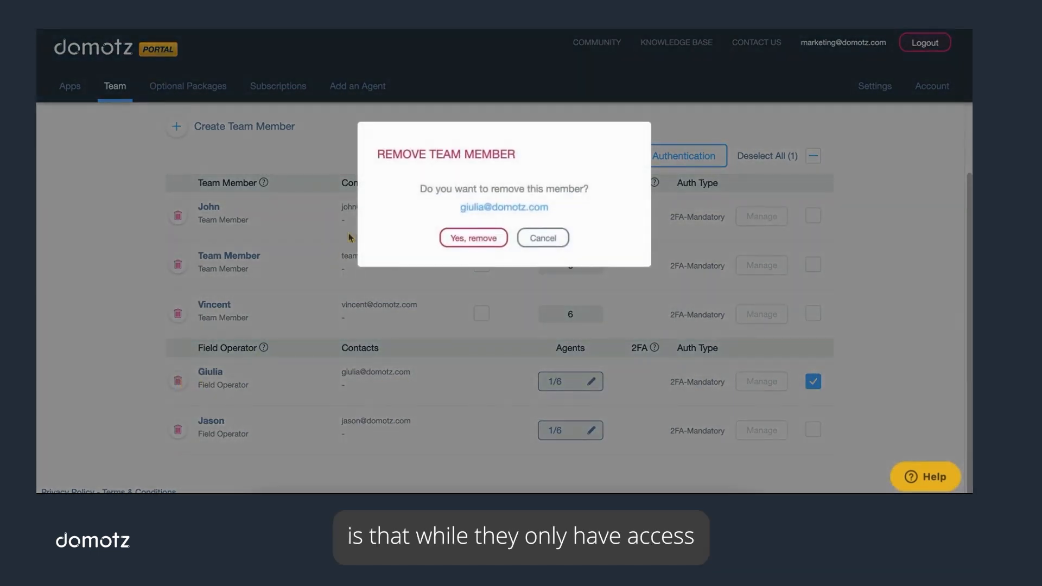
mouse_move(472, 238)
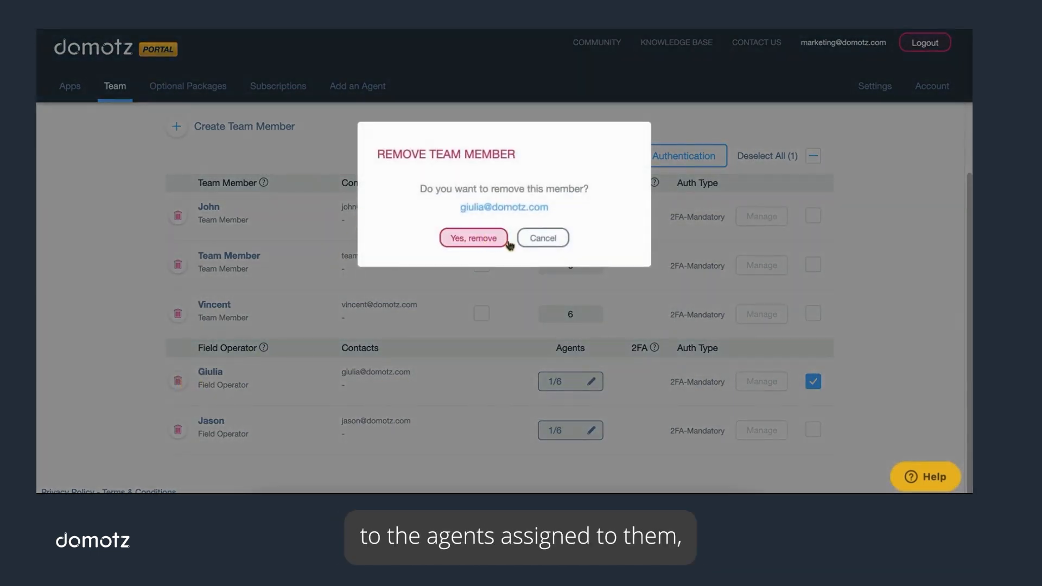